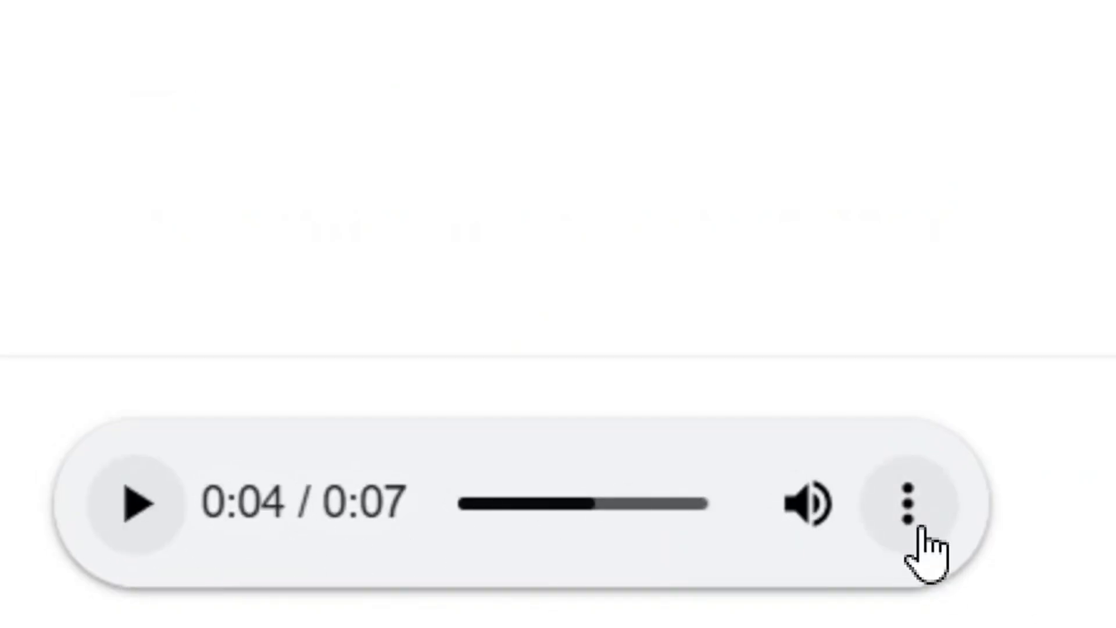
Download the seven-second generated speech clip from the audio player's menu.
click(907, 502)
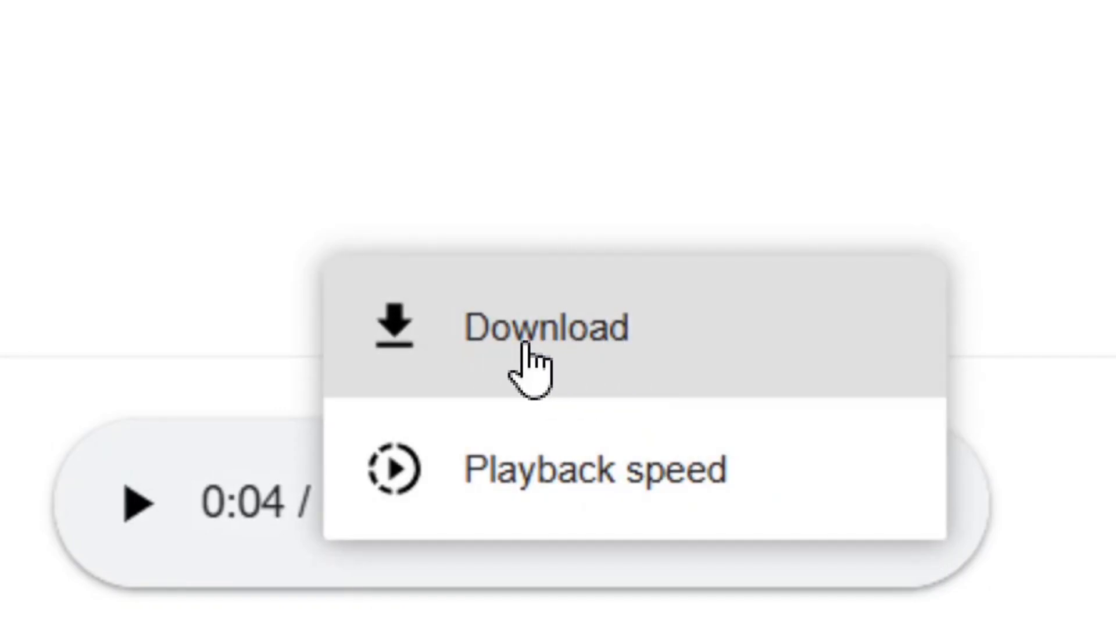
click(548, 327)
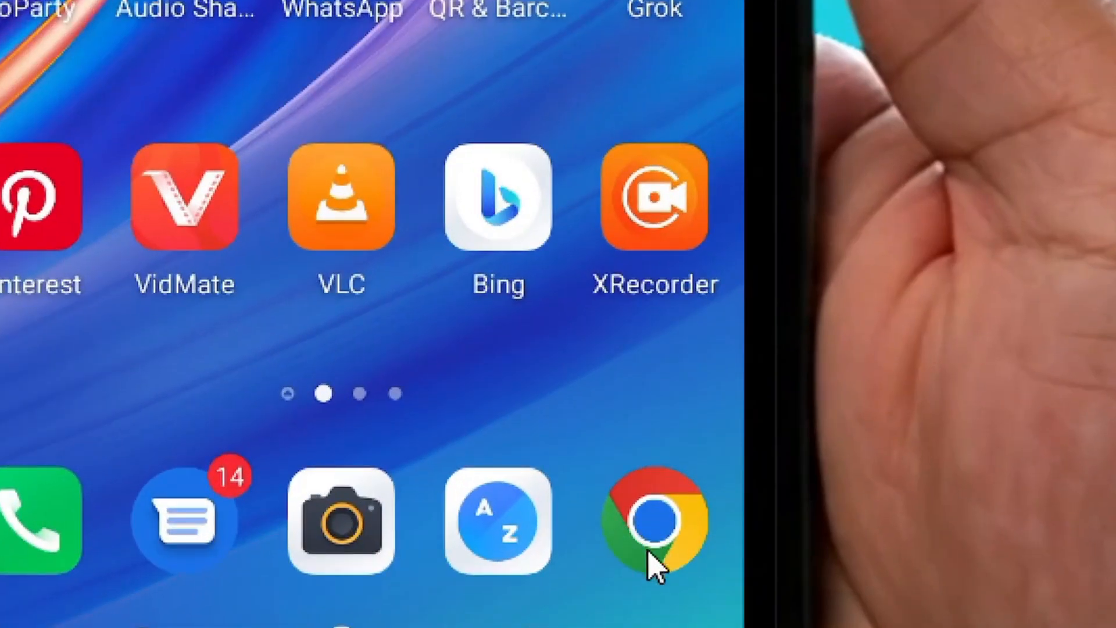
Launch Chrome, search 'goo', and open the Google AI Studio suggestion.
click(653, 520)
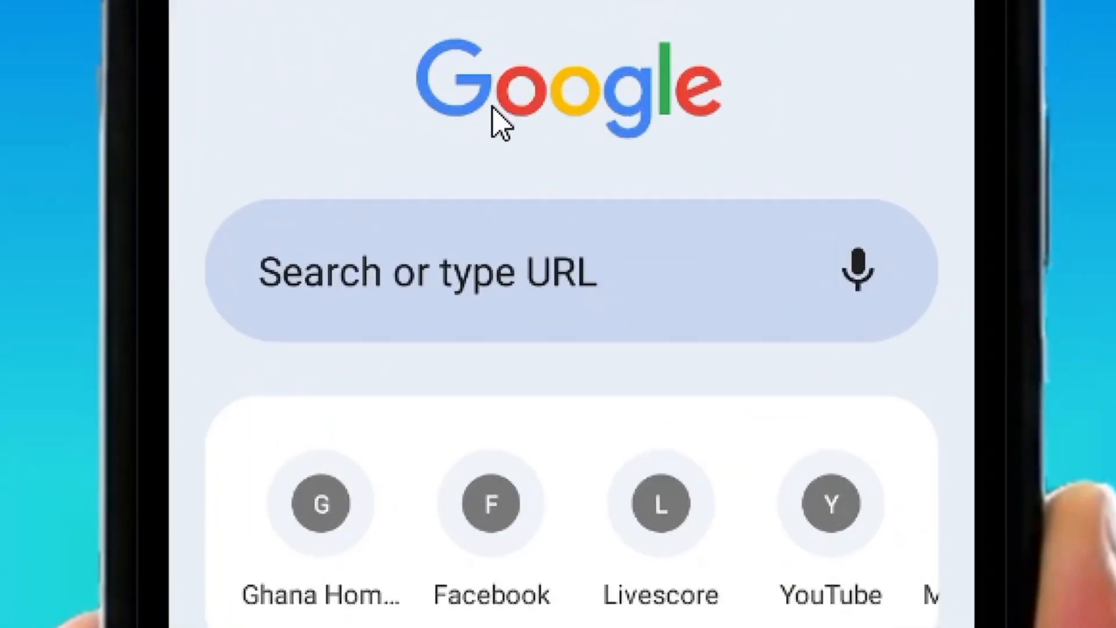
text(google ai st)
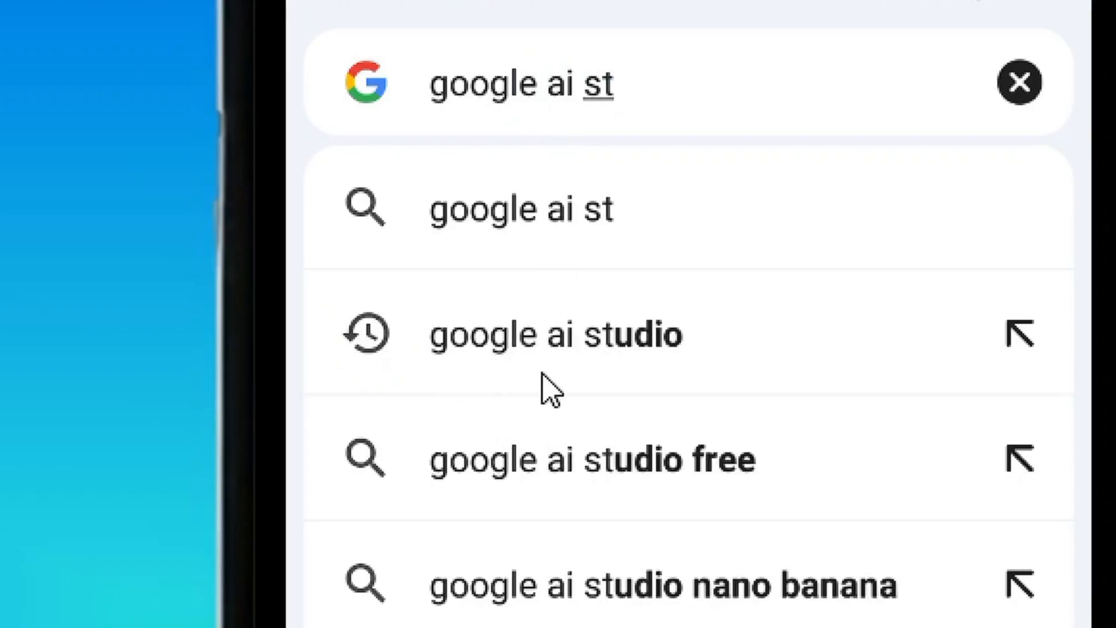
mouse_move(563, 363)
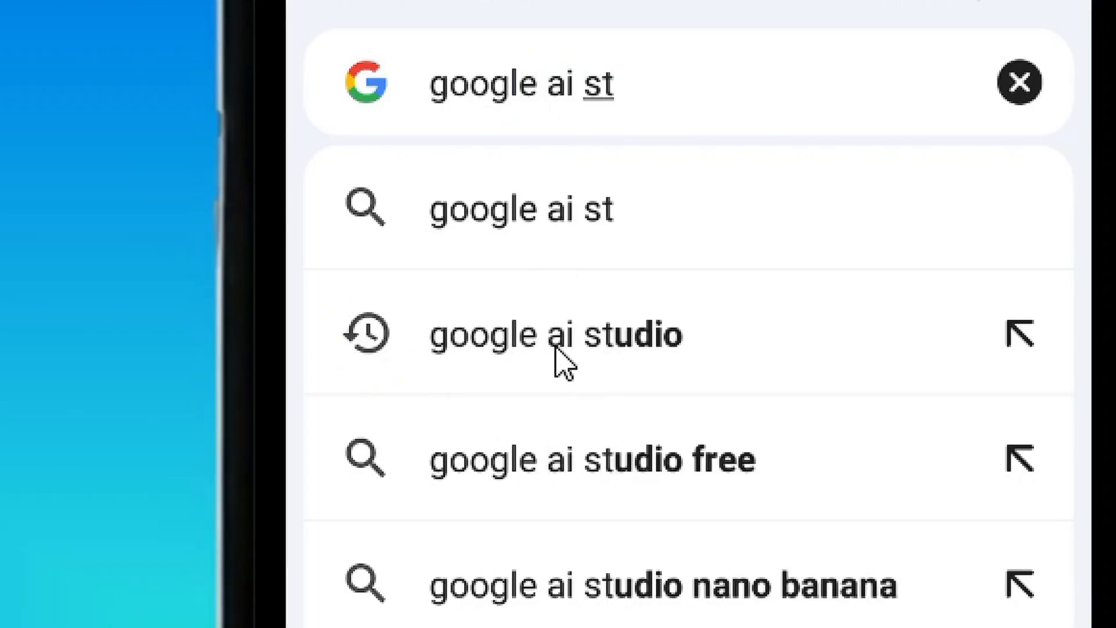
click(556, 335)
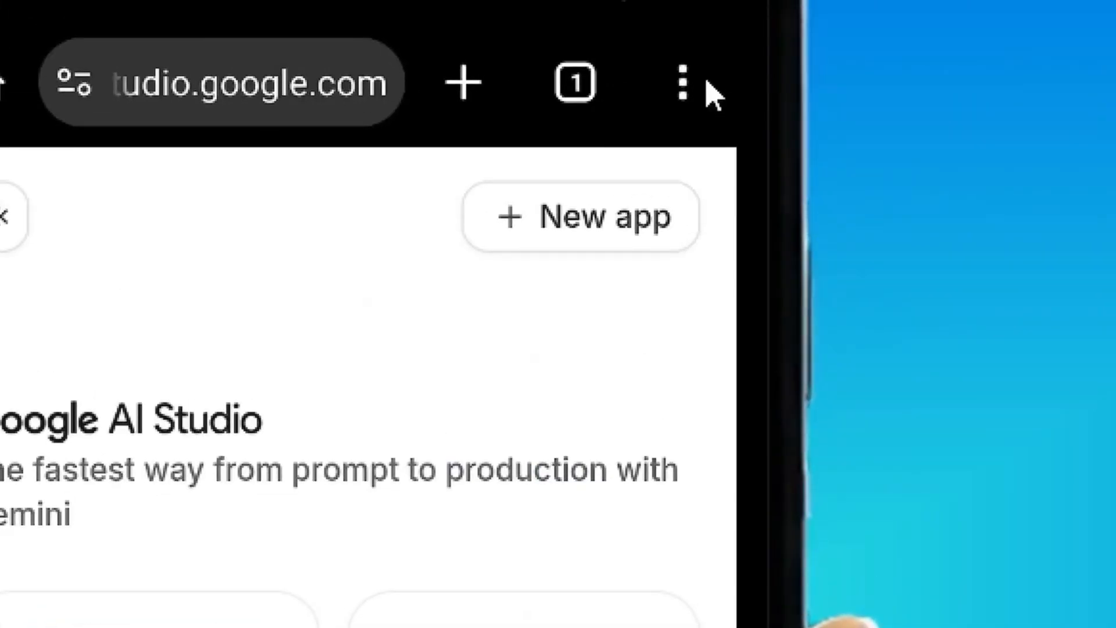
Show Chrome's options menu and scroll down toward History and Downloads.
click(681, 82)
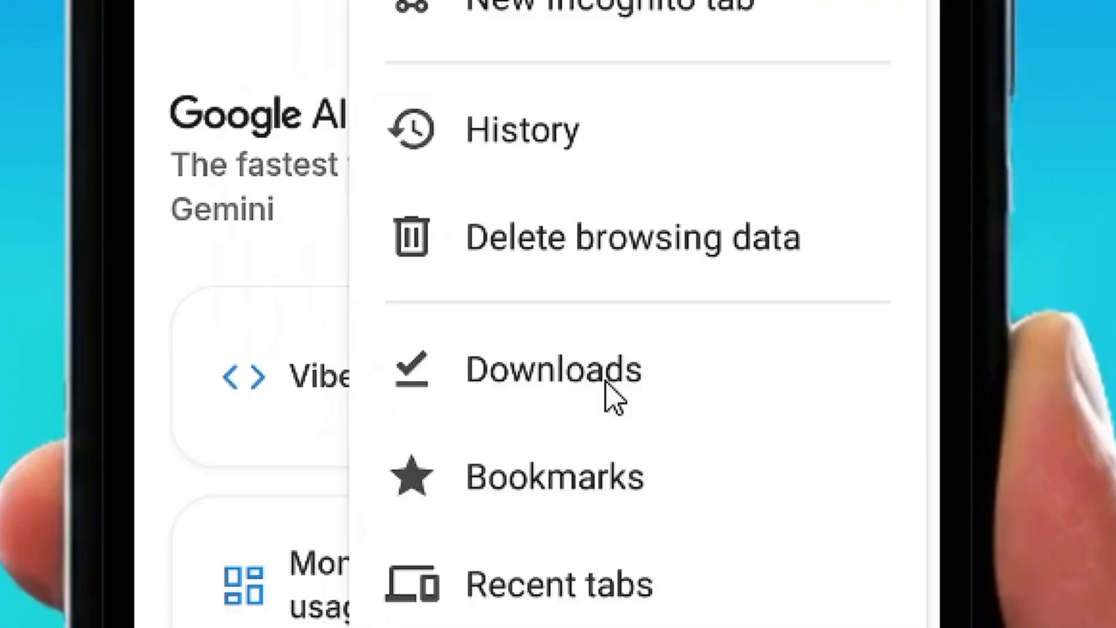
scroll(down, 3)
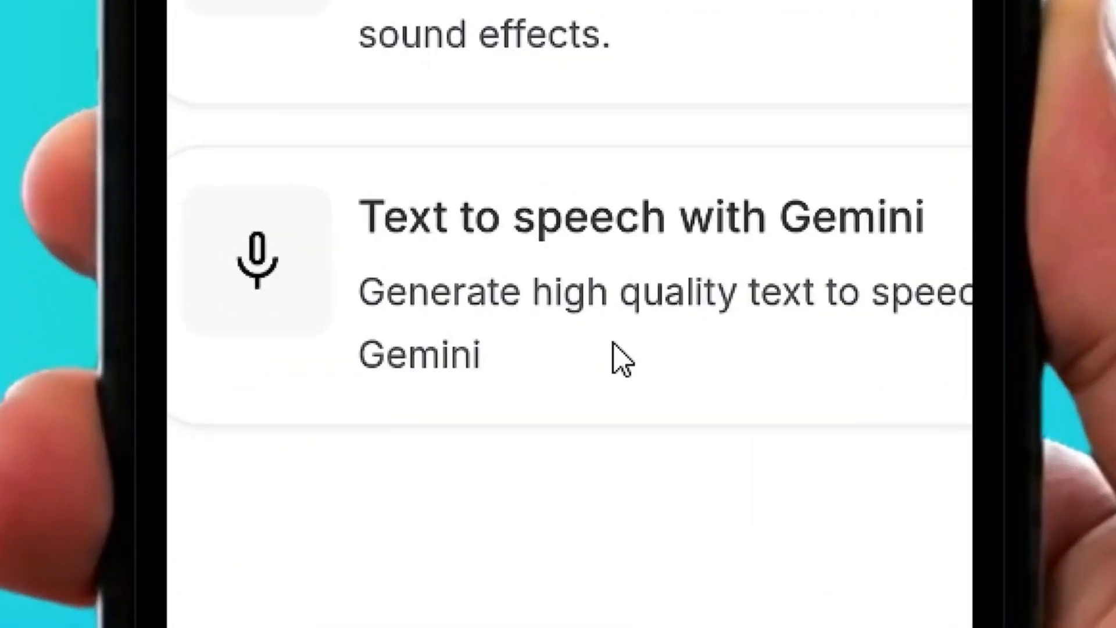
mouse_move(562, 331)
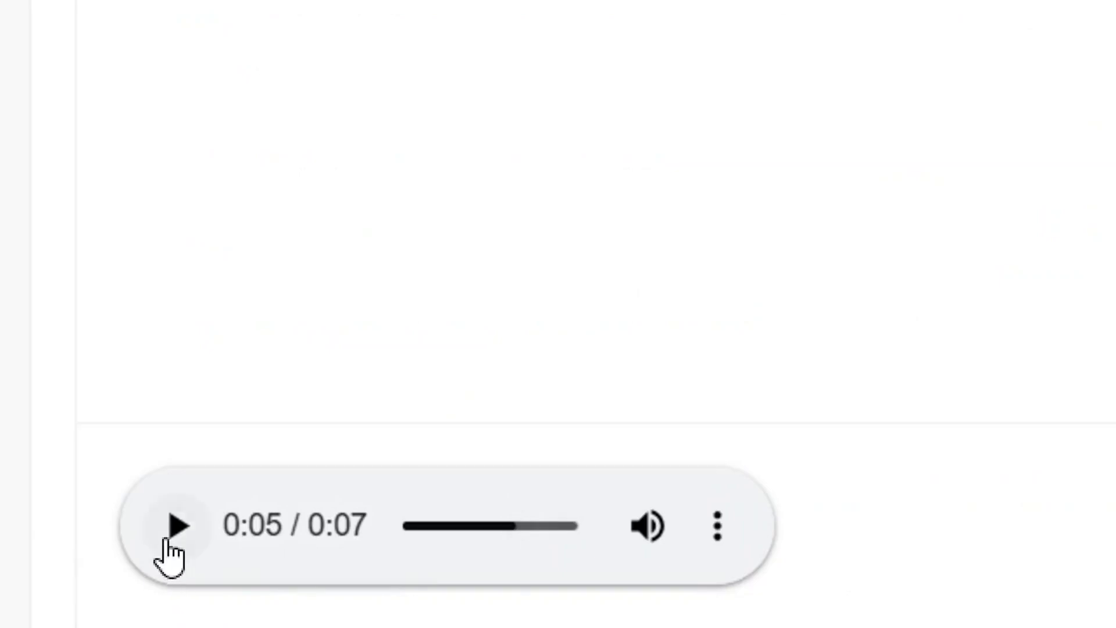
Play and pause the speech clip, then show its Download and Playback speed options.
click(176, 526)
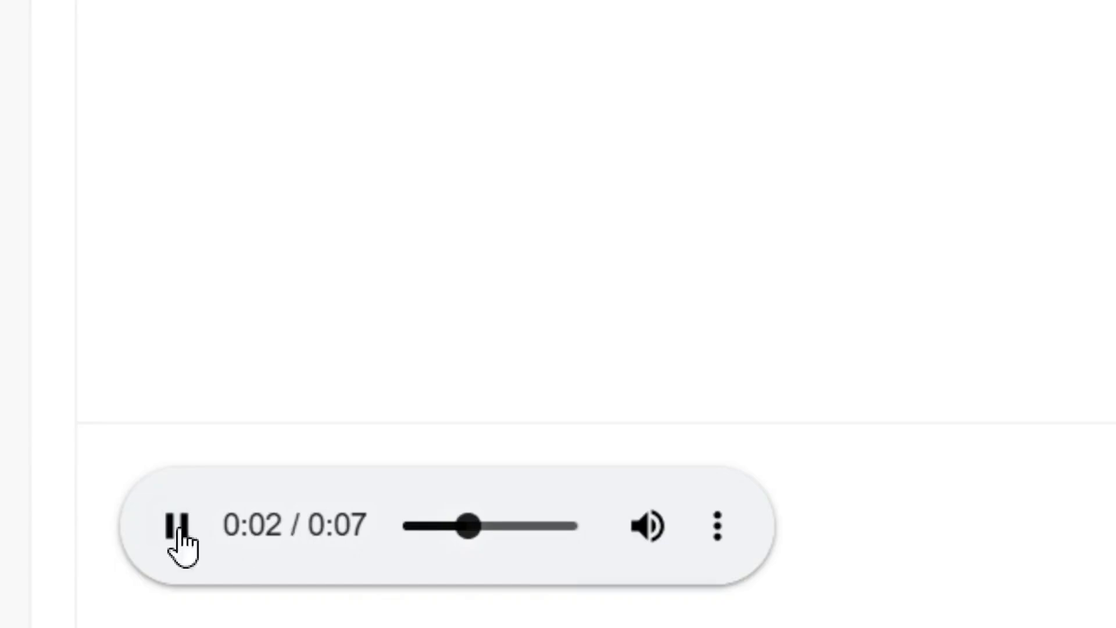
click(181, 526)
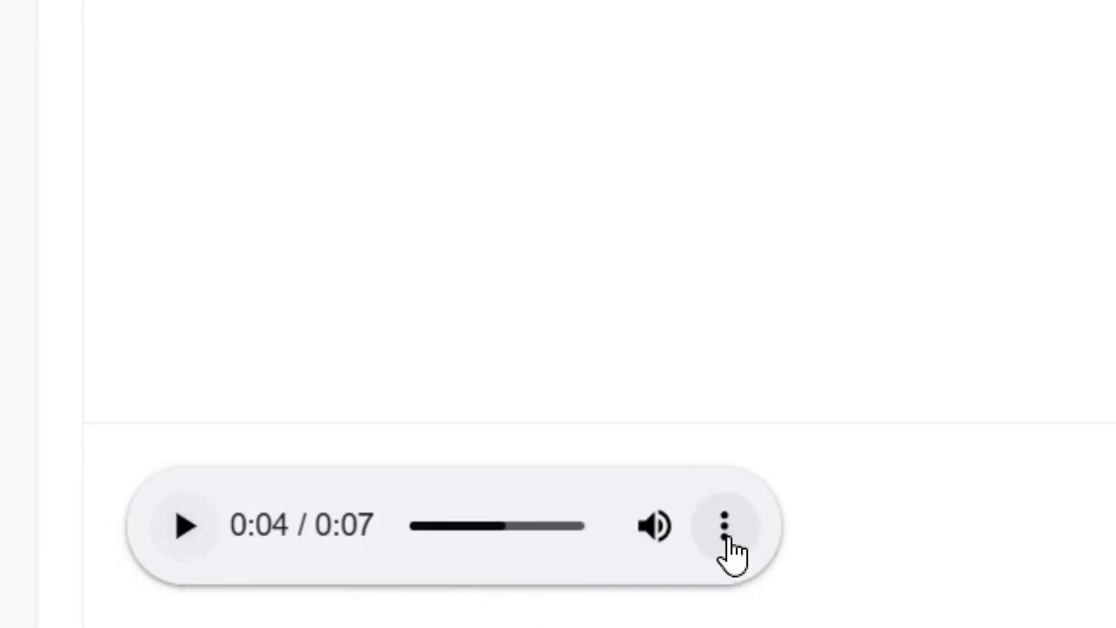
click(725, 526)
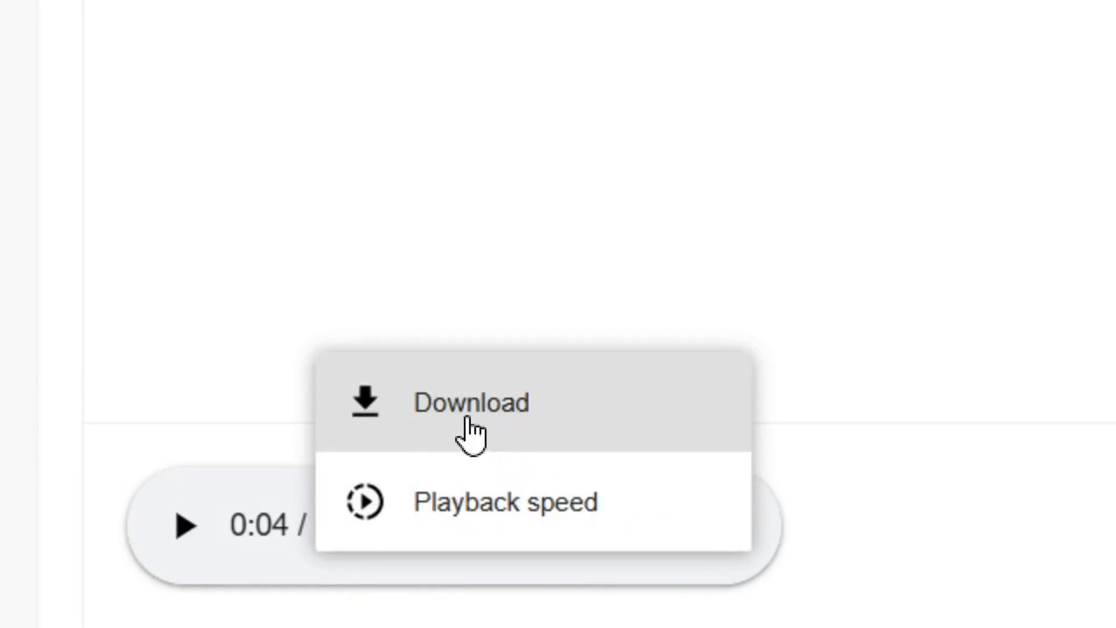